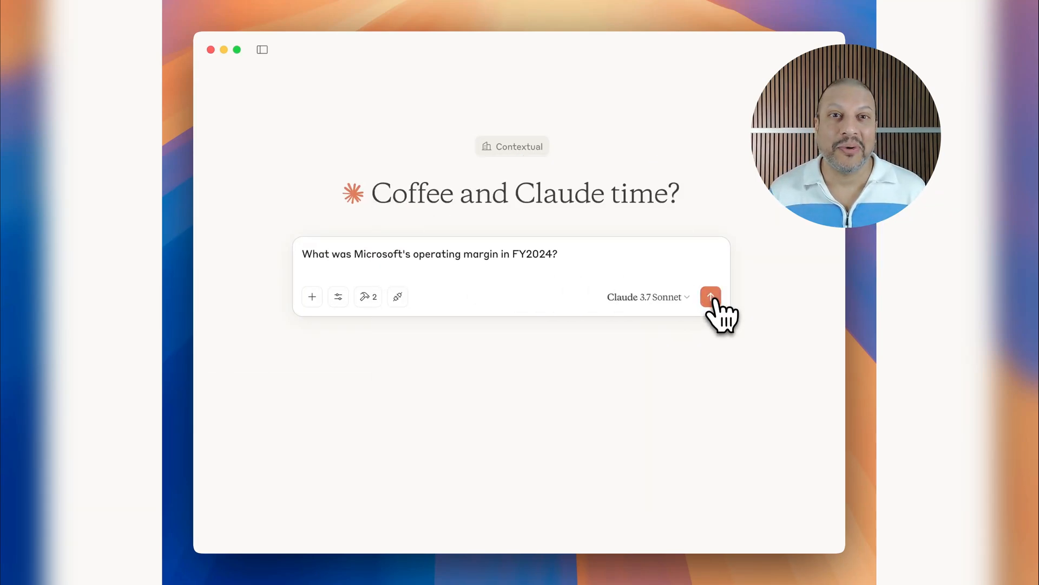
Send the Microsoft FY2024 operating margin question and allow the finance tool for this chat
{"action": "left_click", "coordinate": [710, 297]}
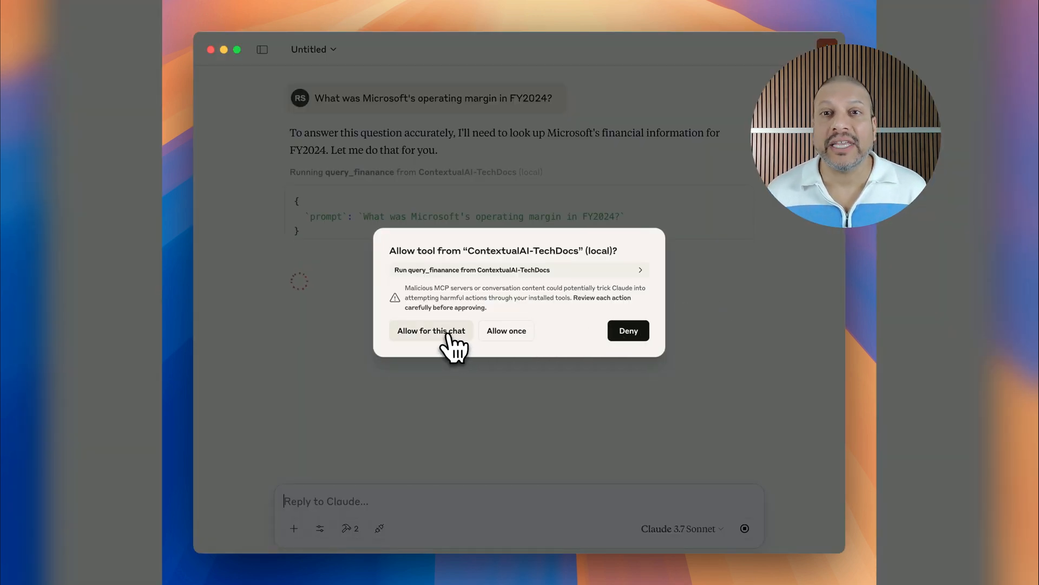
{"action": "left_click", "coordinate": [431, 330]}
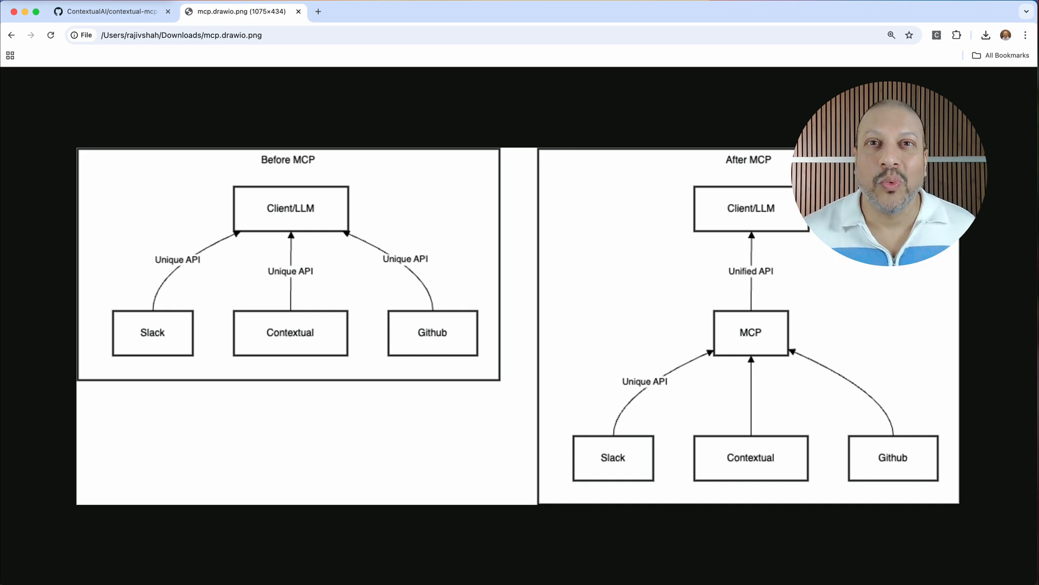
Return to the contextual-mcp-server repository and enter its single_agent folder
{"action": "left_click", "coordinate": [110, 11]}
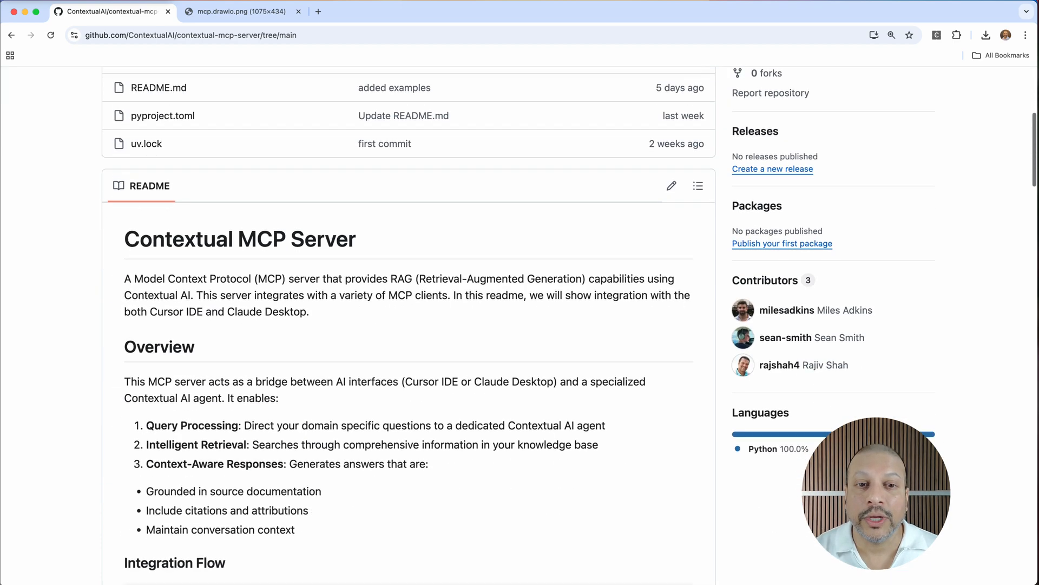
{"action": "scroll", "scroll_direction": "down", "scroll_amount": 3}
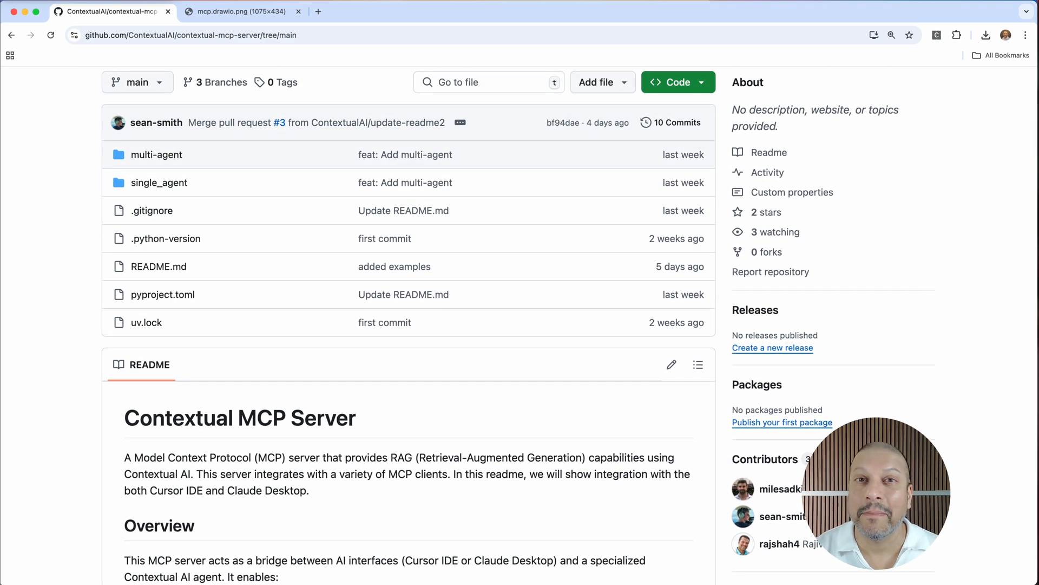
{"action": "left_click", "coordinate": [159, 182]}
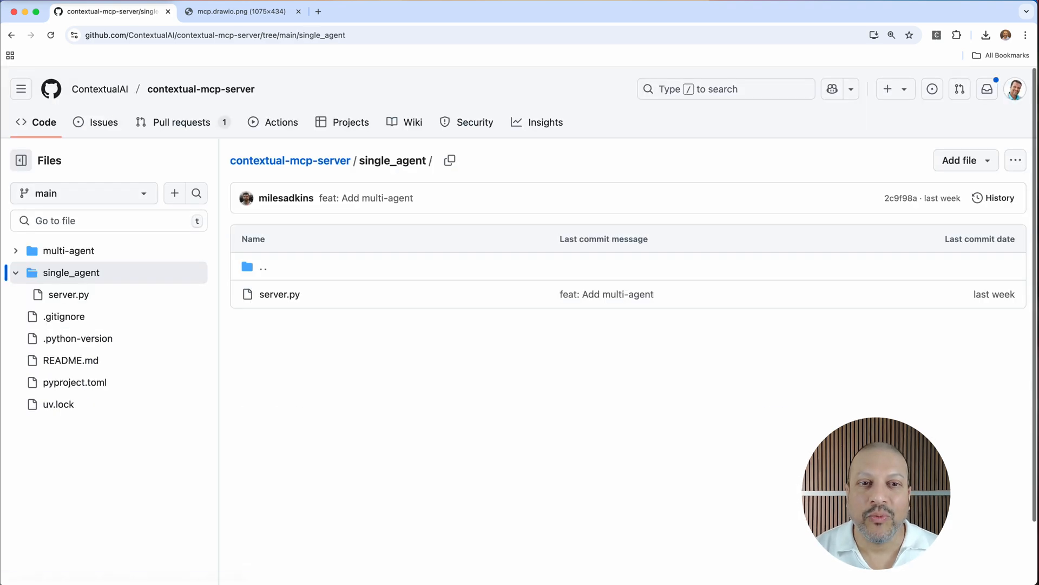
View the source of server.py in the single_agent folder
{"action": "left_click", "coordinate": [279, 294]}
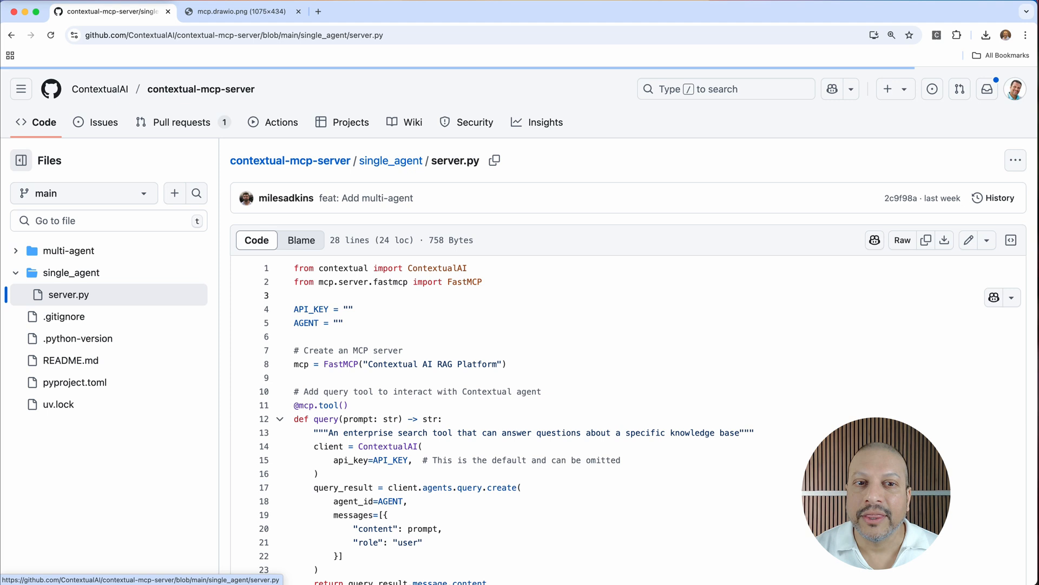
{"action": "scroll", "scroll_direction": "down", "scroll_amount": 3}
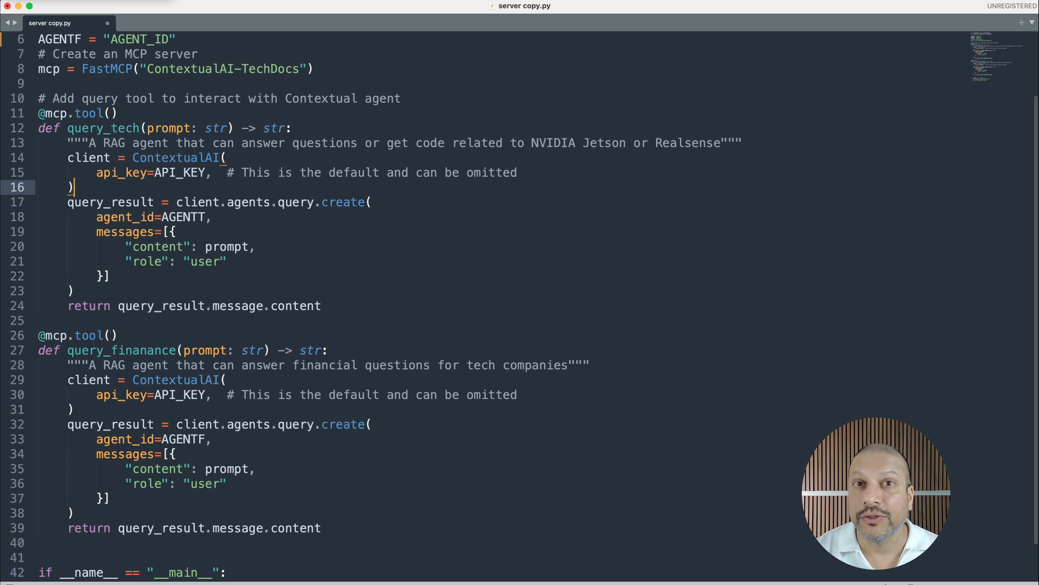
Review the query_tech and query_finanance tool definitions in server copy.py
{"action": "scroll", "scroll_direction": "down", "scroll_amount": 3}
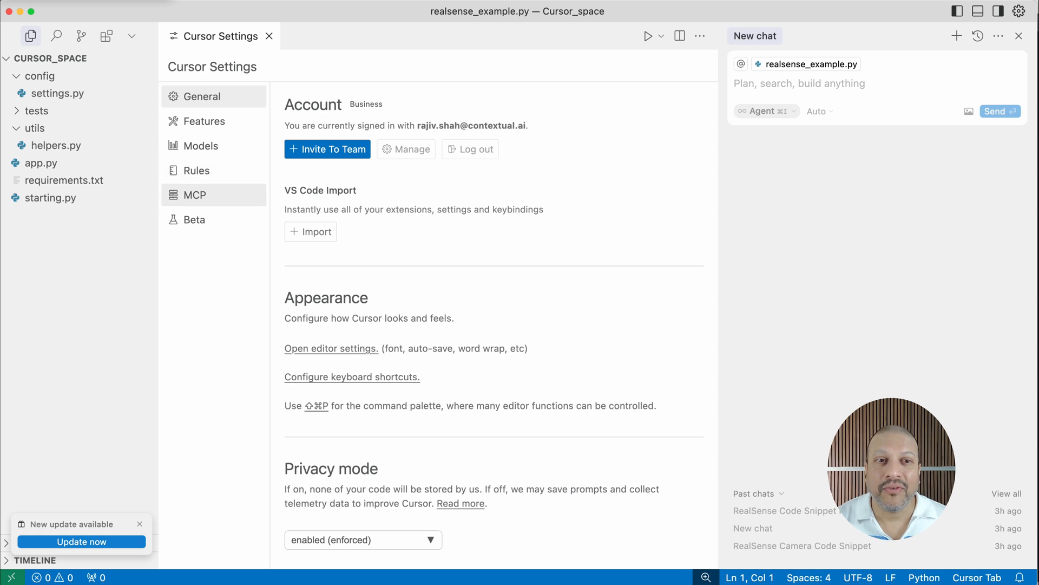
Check ContextualAI-TechDocs is enabled in MCP settings and edit its mcp.json
{"action": "left_click", "coordinate": [195, 194]}
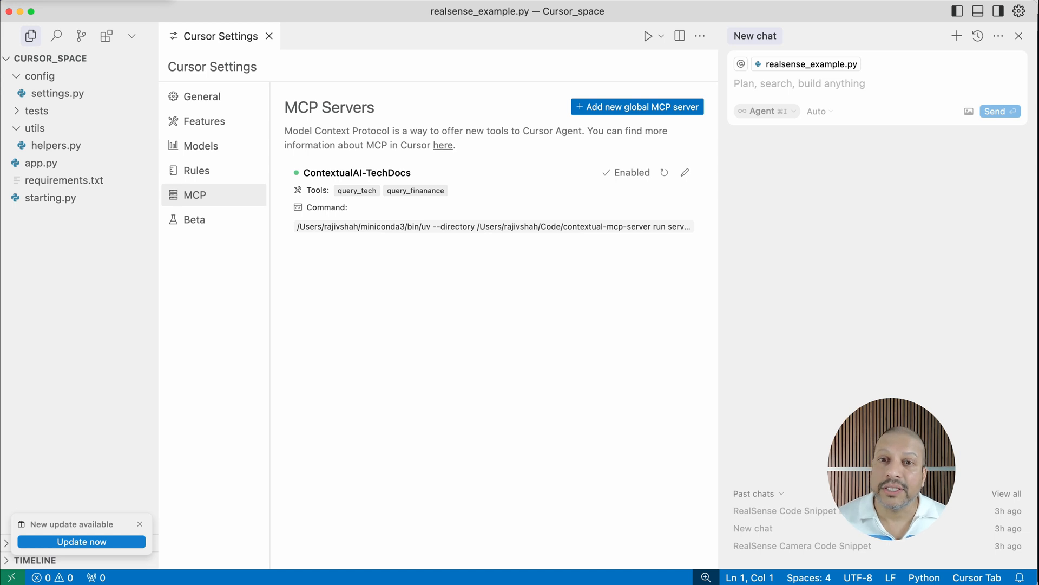
{"action": "mouse_move", "coordinate": [686, 172]}
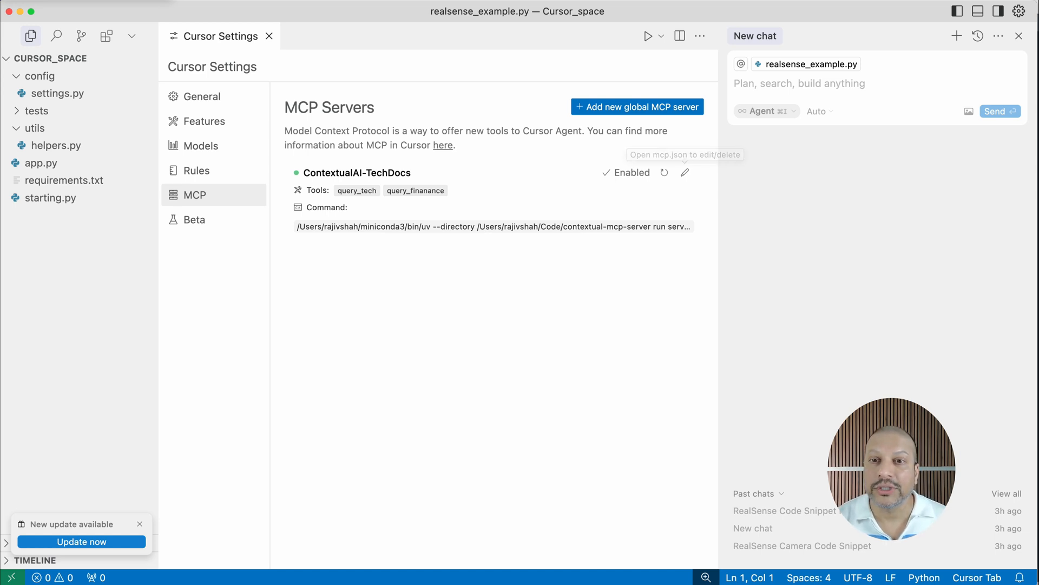
{"action": "left_click", "coordinate": [684, 172]}
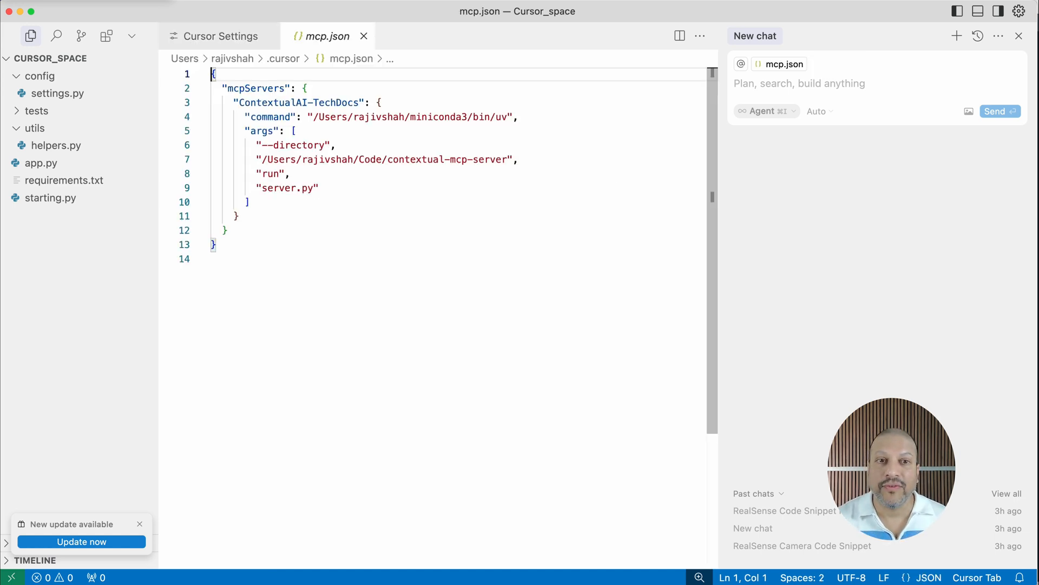